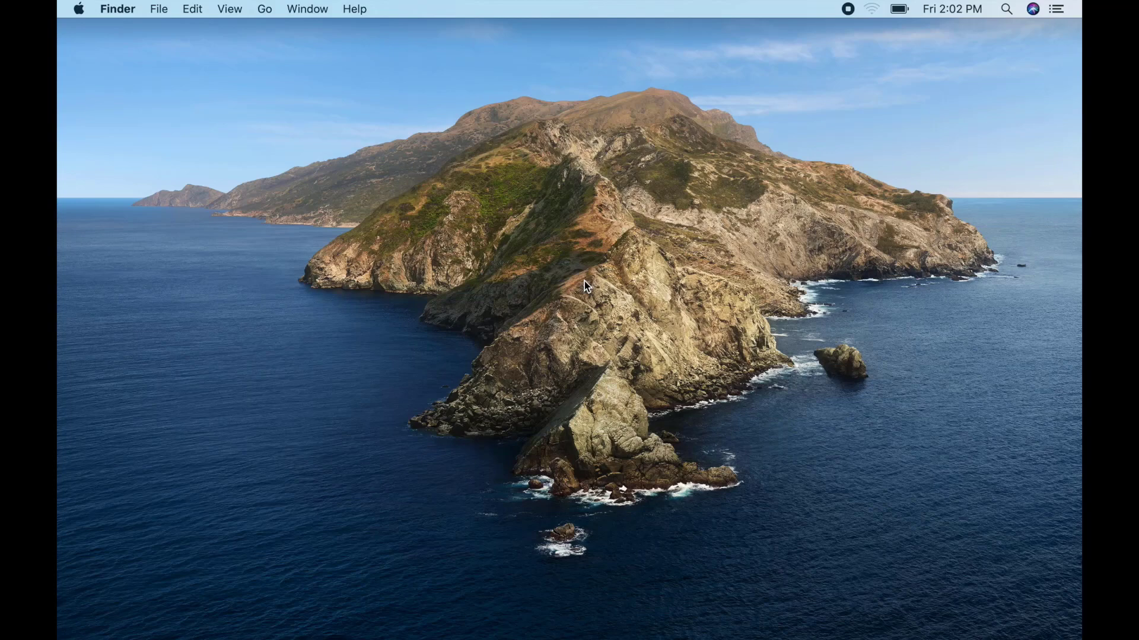
mouse_move(871, 10)
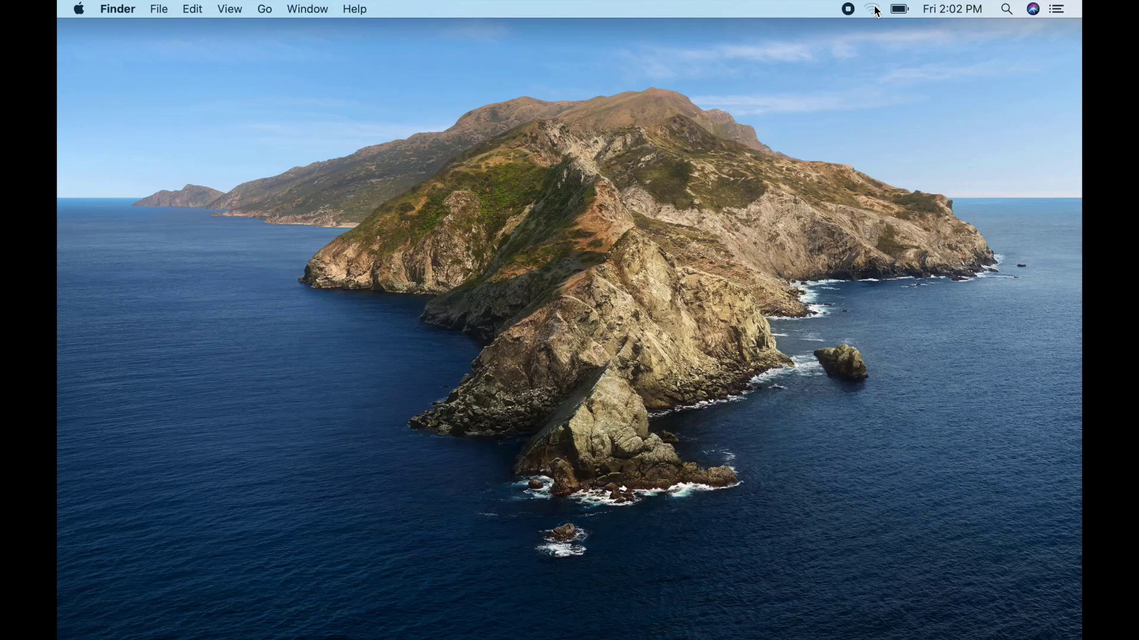
Step: Show the available Wi-Fi networks from the menu bar to pick TigerWiFi
click(871, 8)
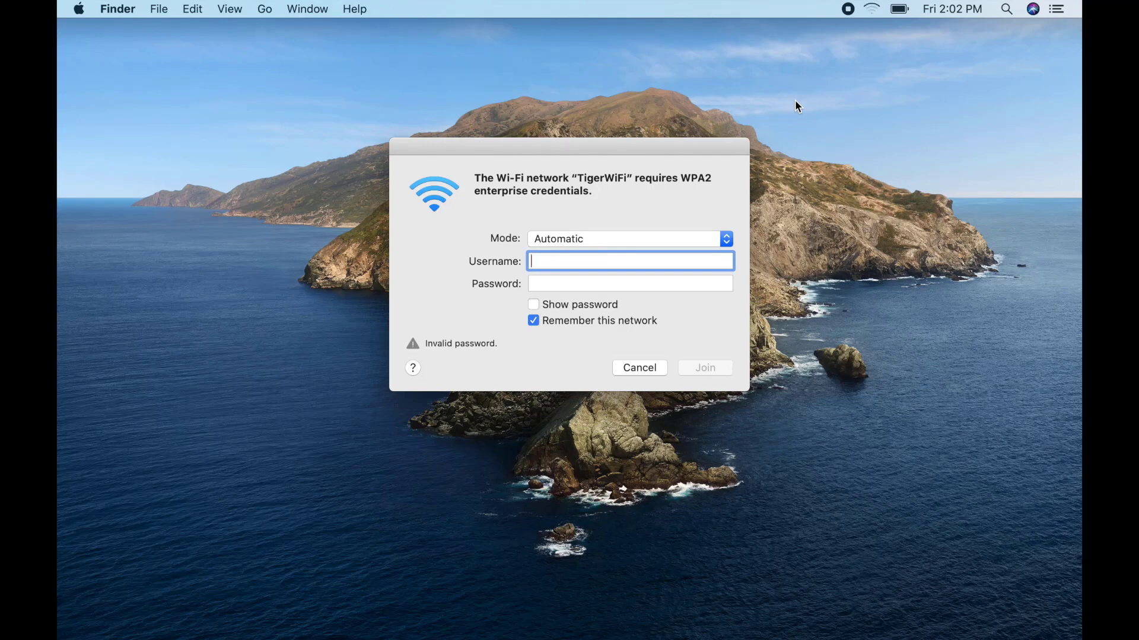
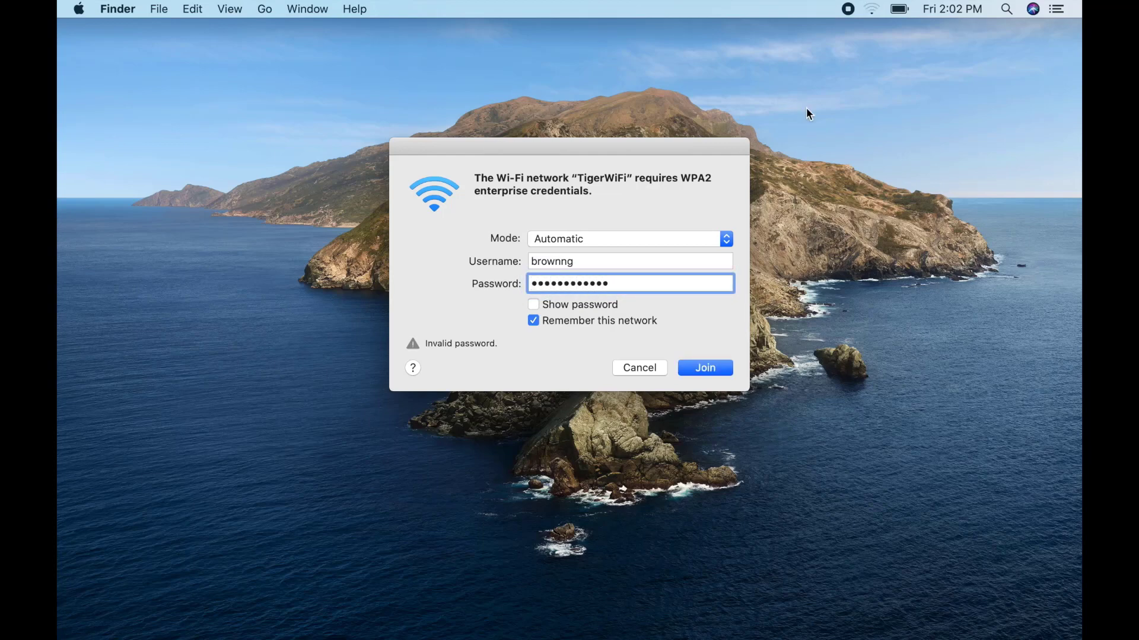
click(638, 368)
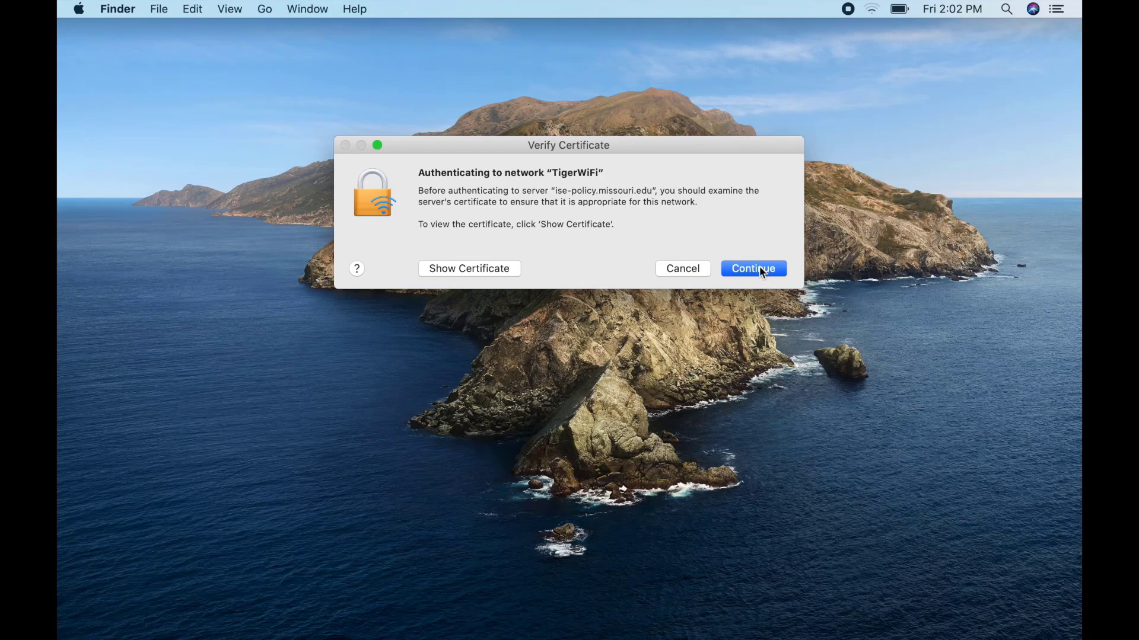
Step: Continue past the authentication server's certificate check
click(752, 268)
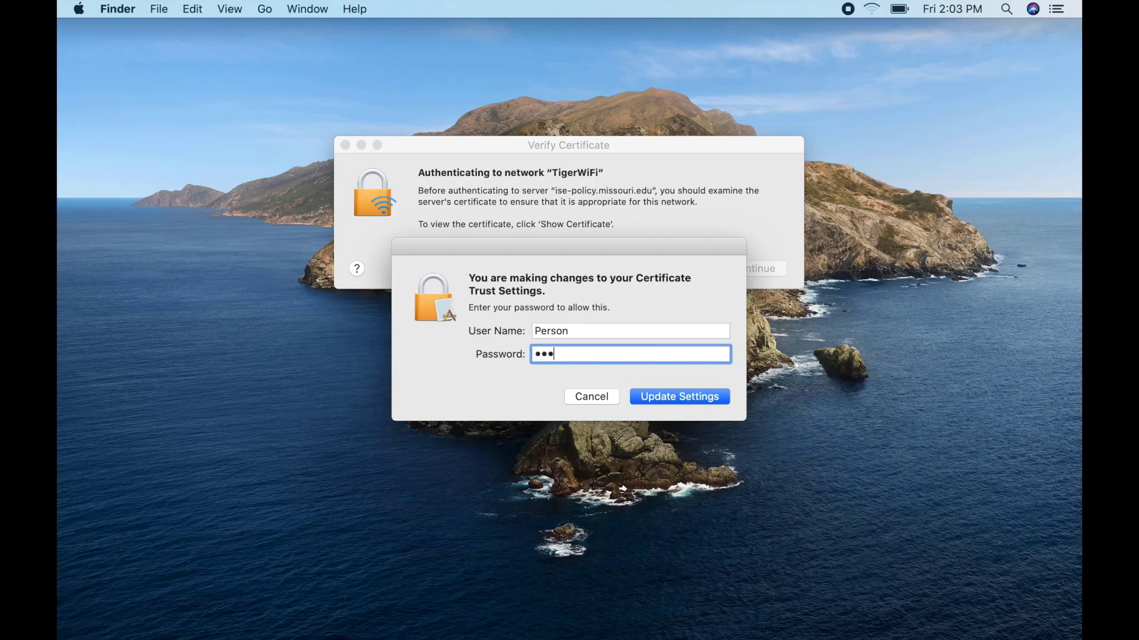
Step: Enter the Mac admin password and update the certificate trust settings
text(password)
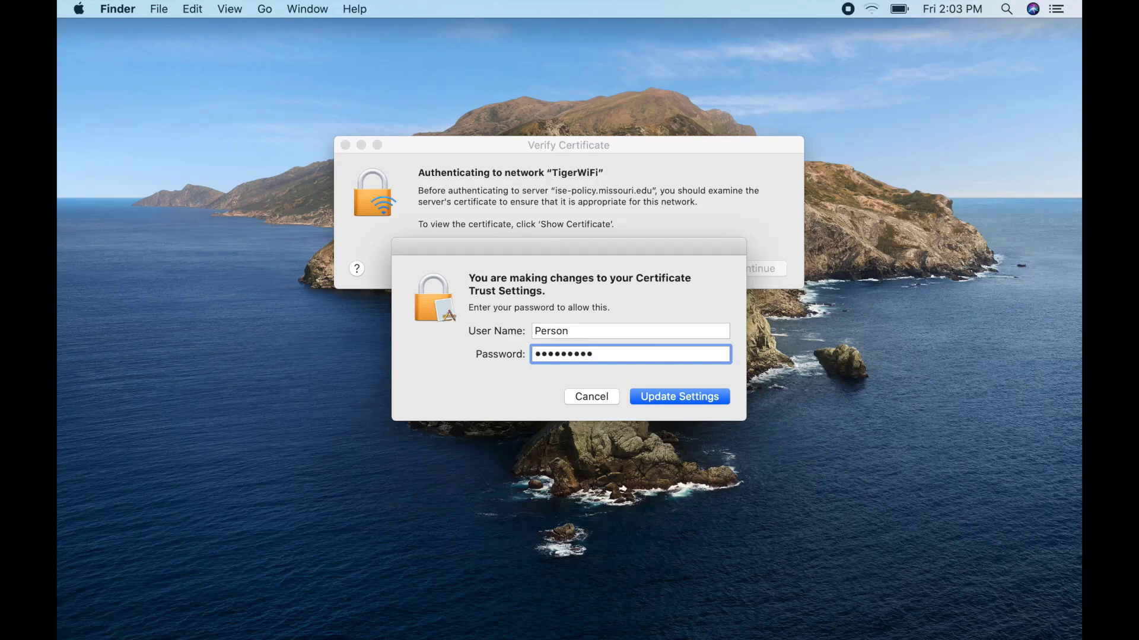
mouse_move(708, 403)
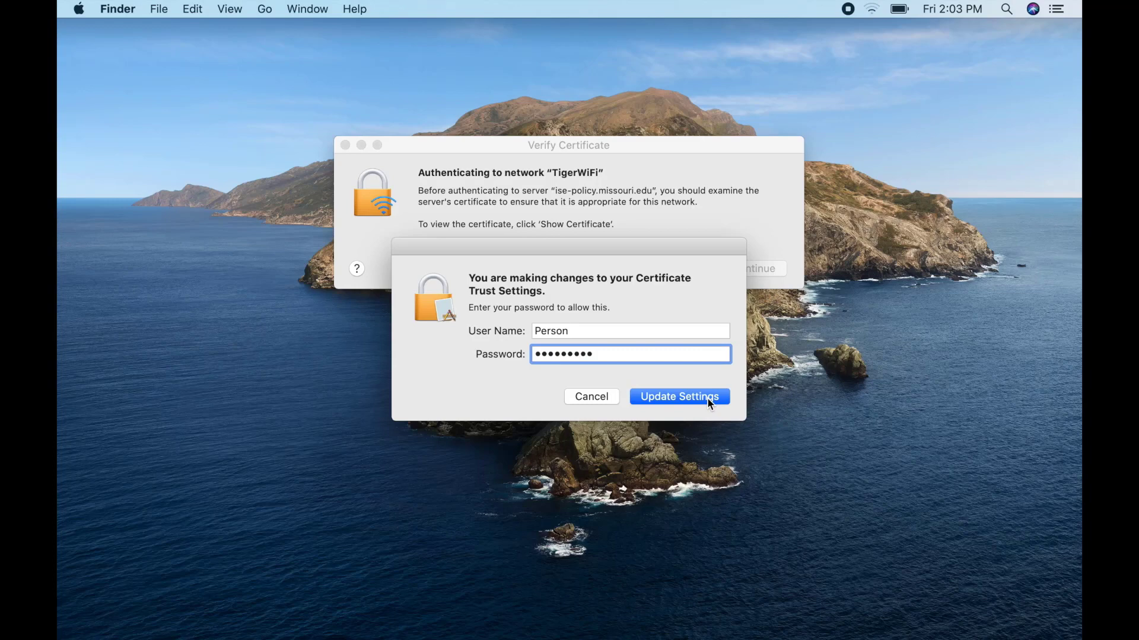
click(677, 397)
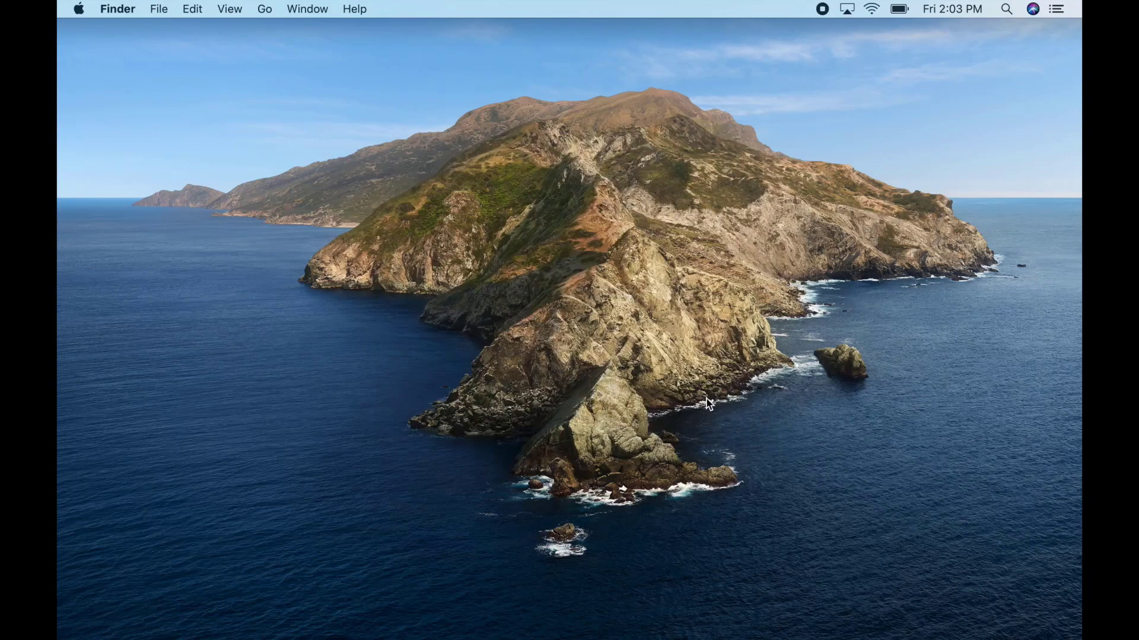
mouse_move(871, 13)
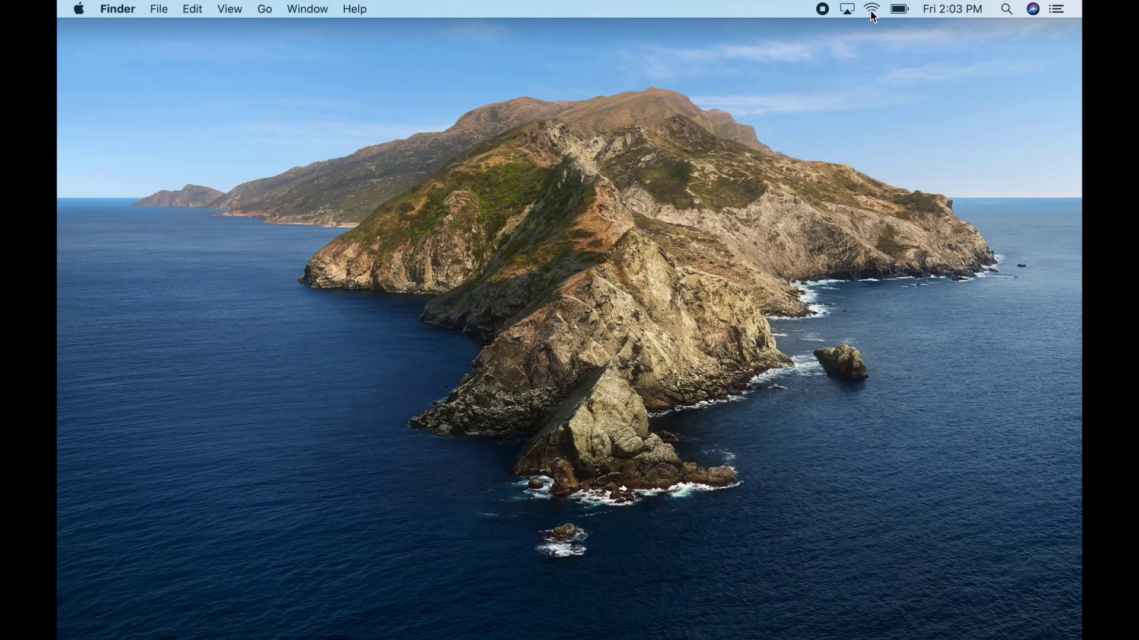
Step: Check TigerWiFi is ticked in the Wi-Fi menu and go to Network Preferences
click(870, 9)
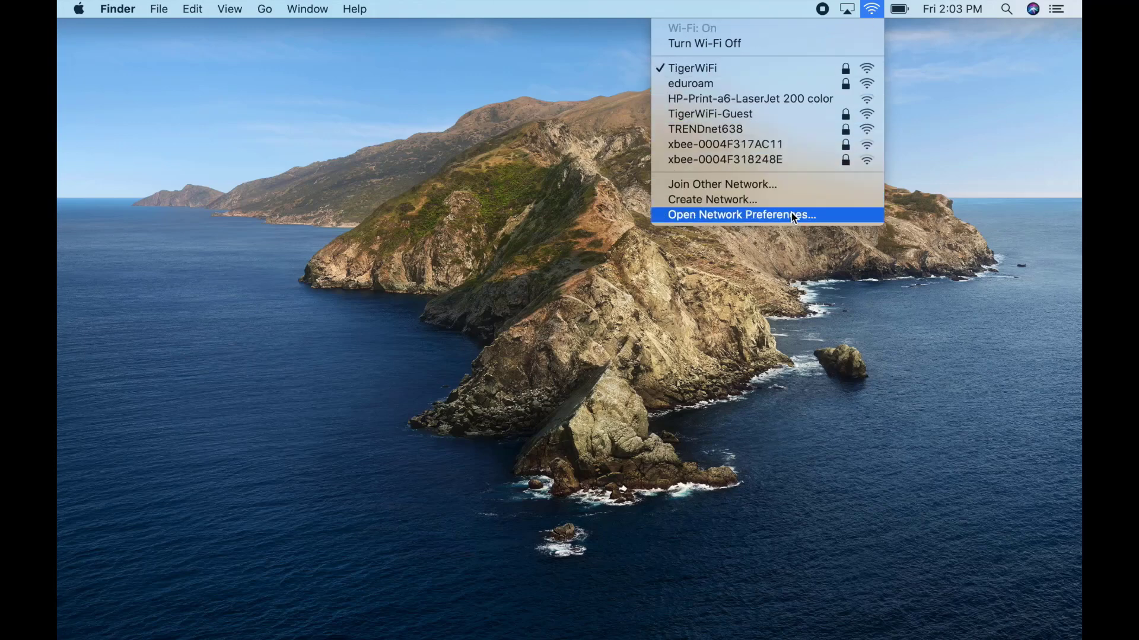
click(741, 214)
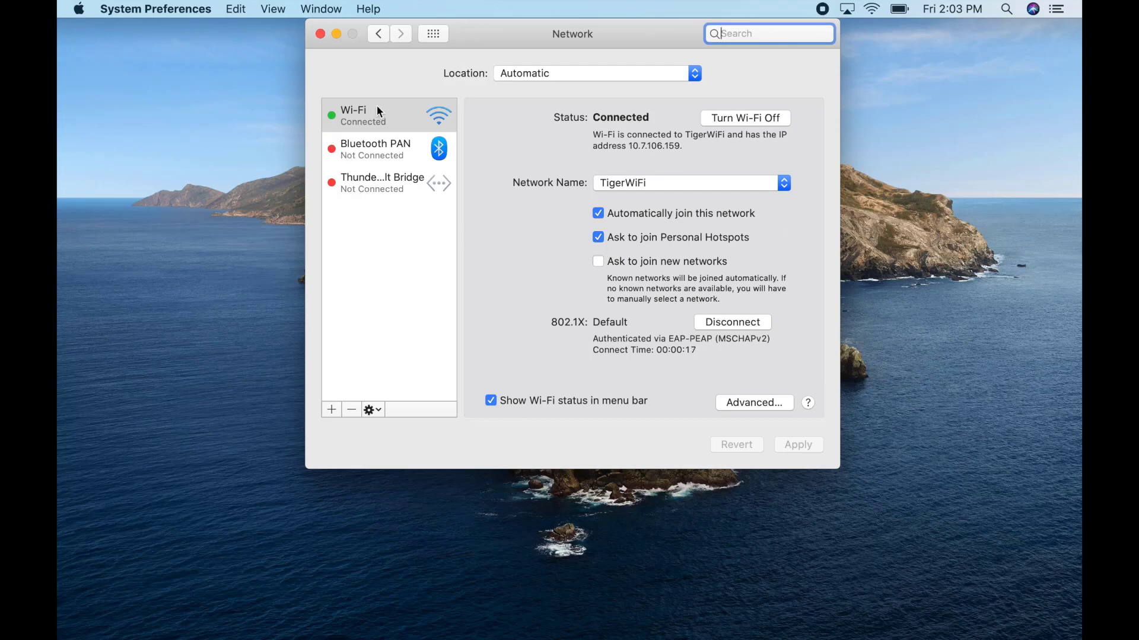
mouse_move(371, 143)
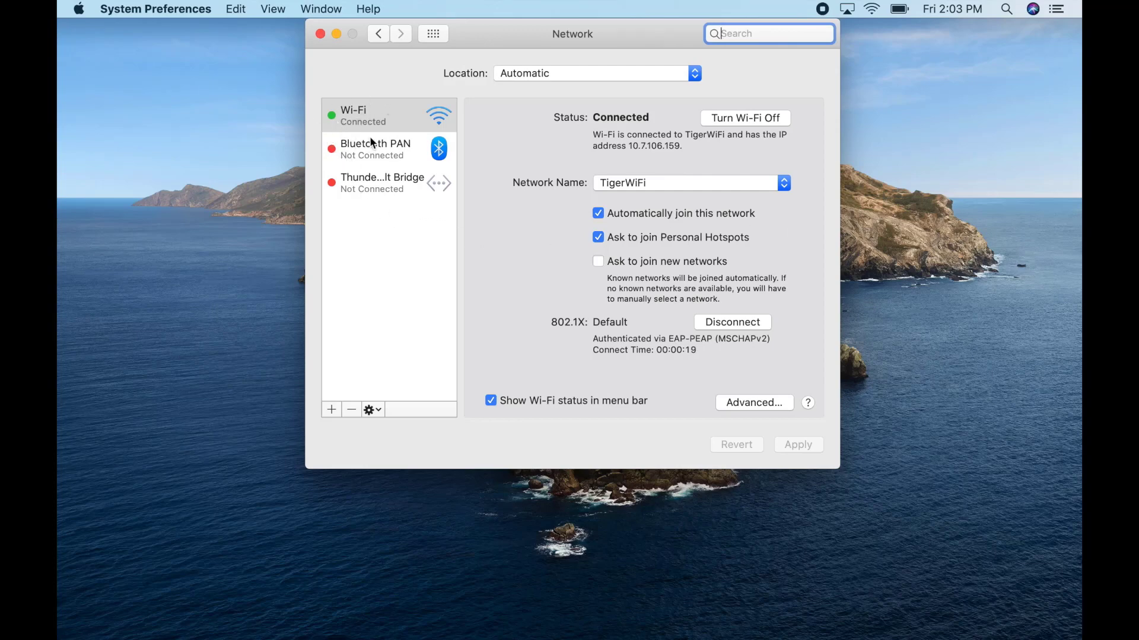
Step: Close the Network preferences window after verifying Wi-Fi is connected to TigerWiFi
click(319, 33)
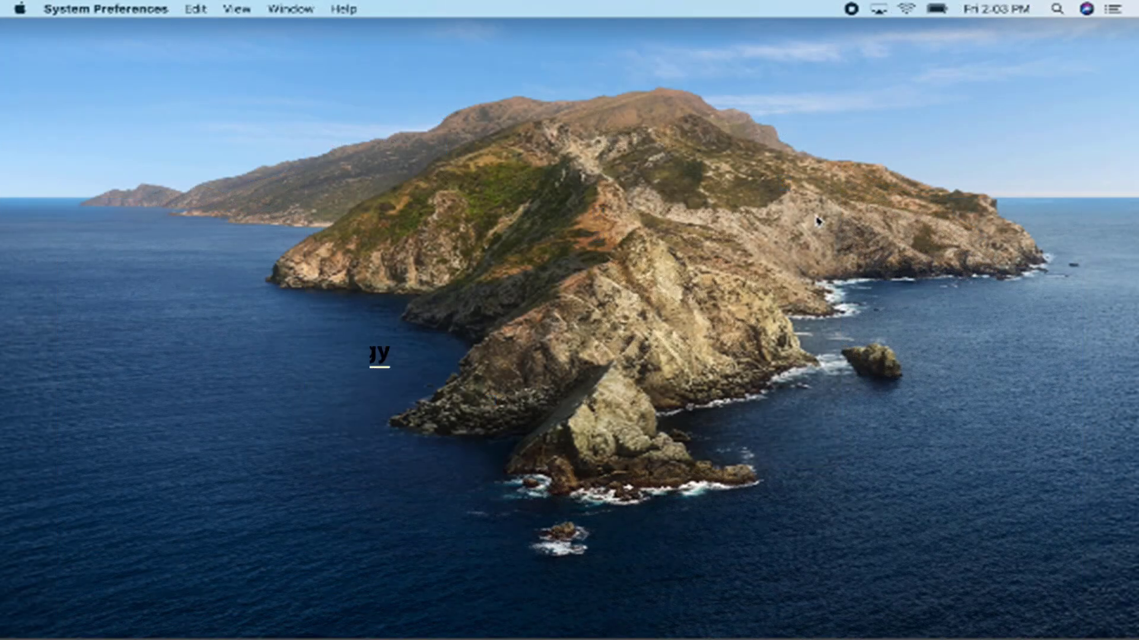